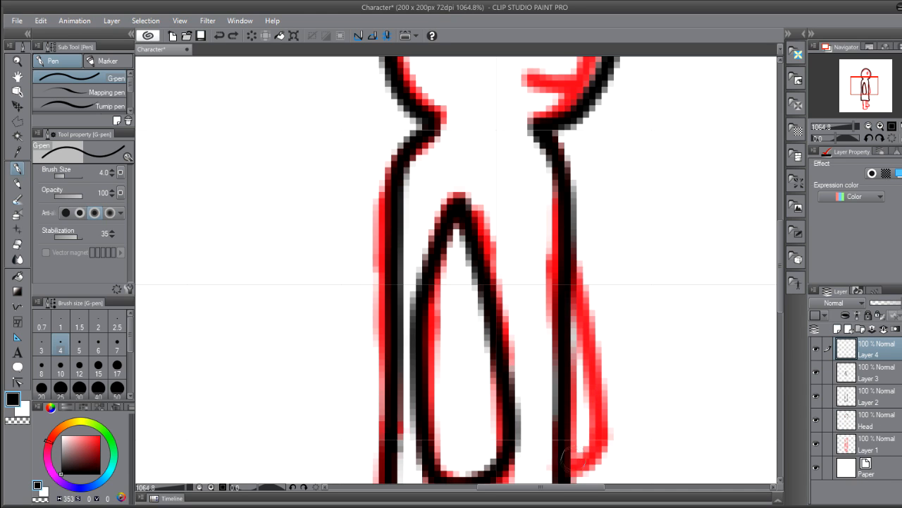
Ink the standing leg outline in black over the red sketch
drag(578, 239, 571, 472)
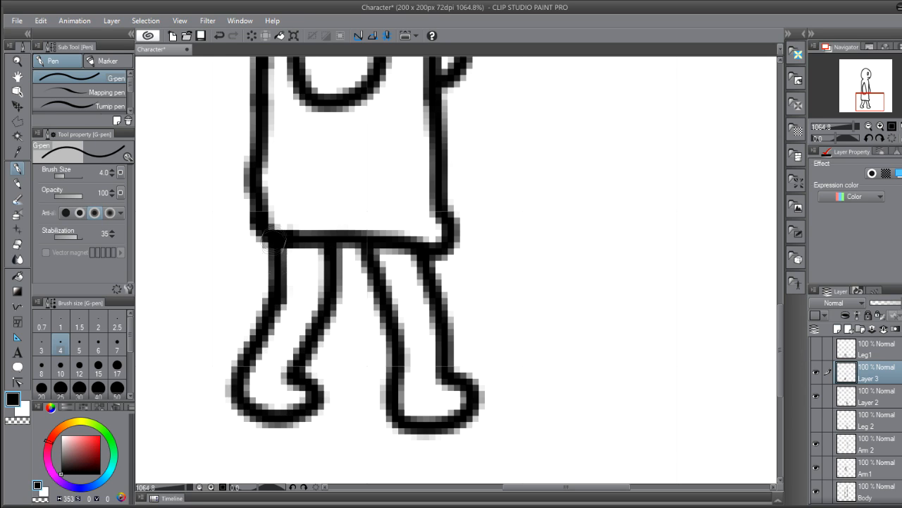
Ink the first walking leg outline and switch to the next leg's layer
drag(275, 239, 293, 416)
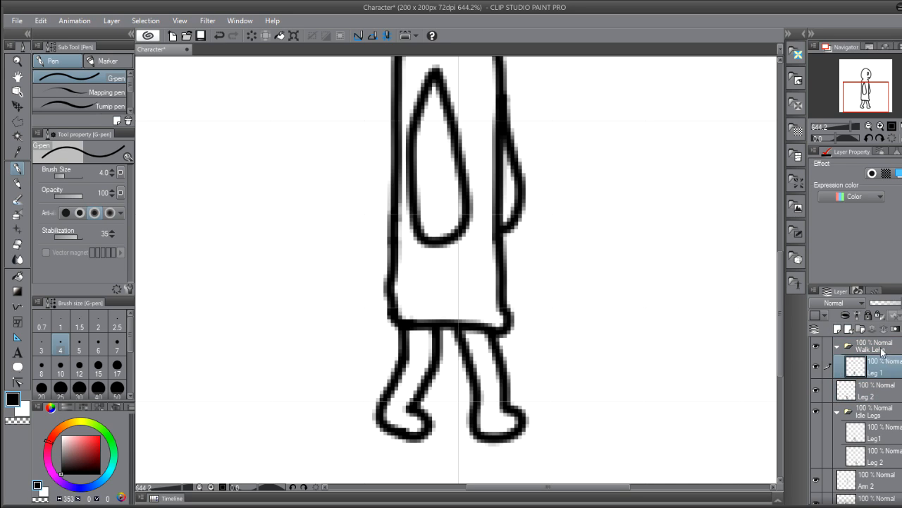
click(874, 392)
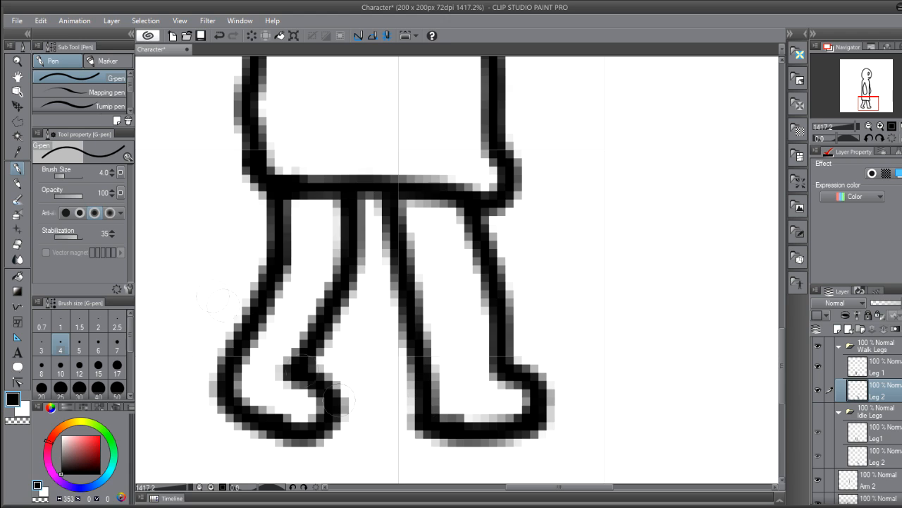
click(877, 364)
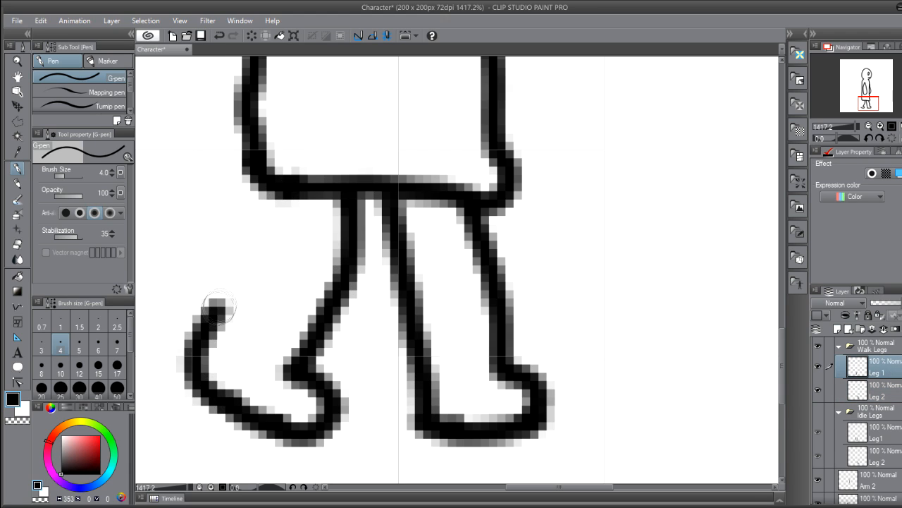
Redraw the back foot's heel and the back leg's inner contour
drag(211, 318, 337, 383)
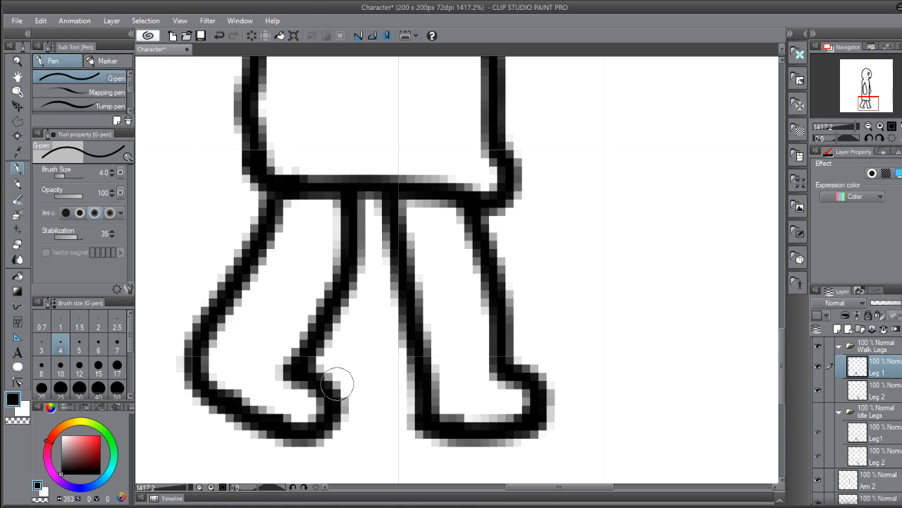
drag(339, 381, 353, 265)
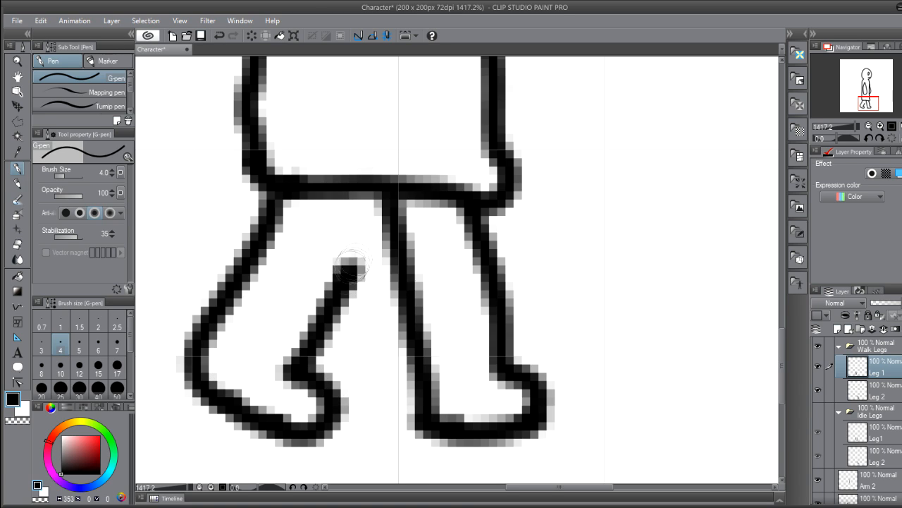
drag(353, 265, 370, 412)
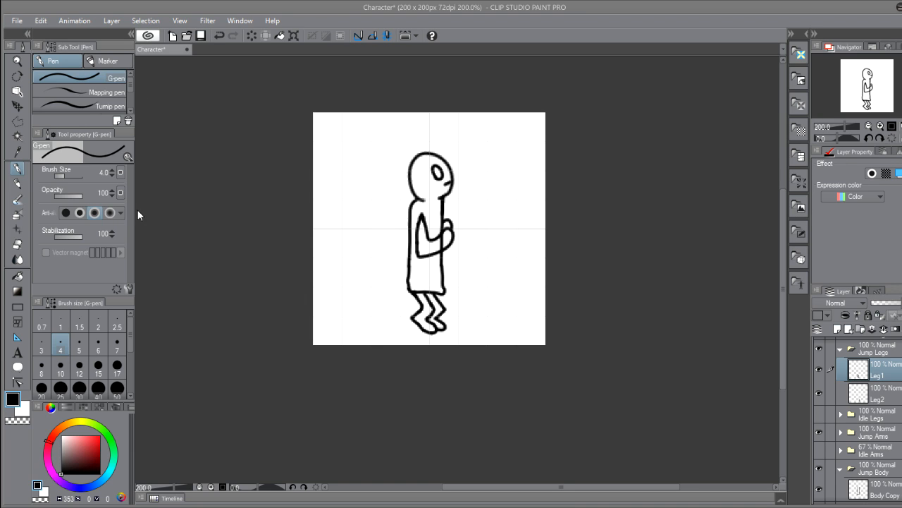
mouse_move(401, 208)
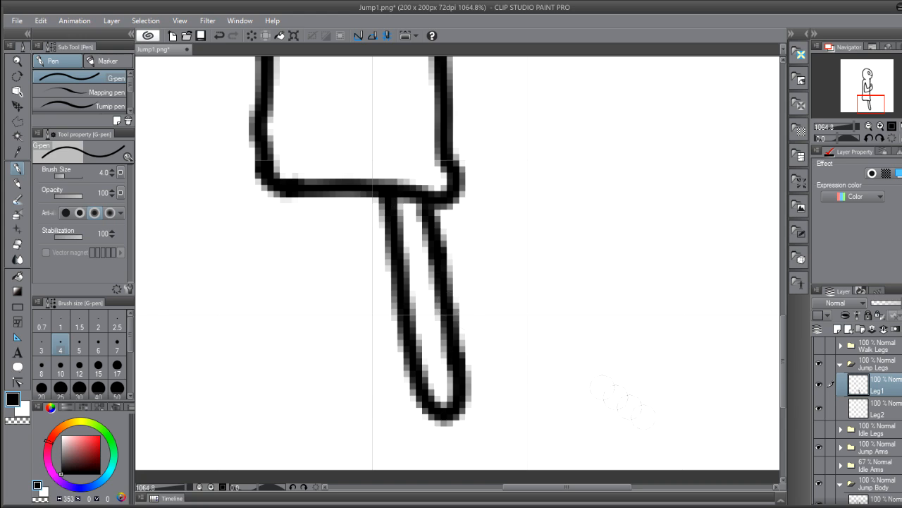
Ink the extended jumping leg outline
drag(378, 197, 352, 268)
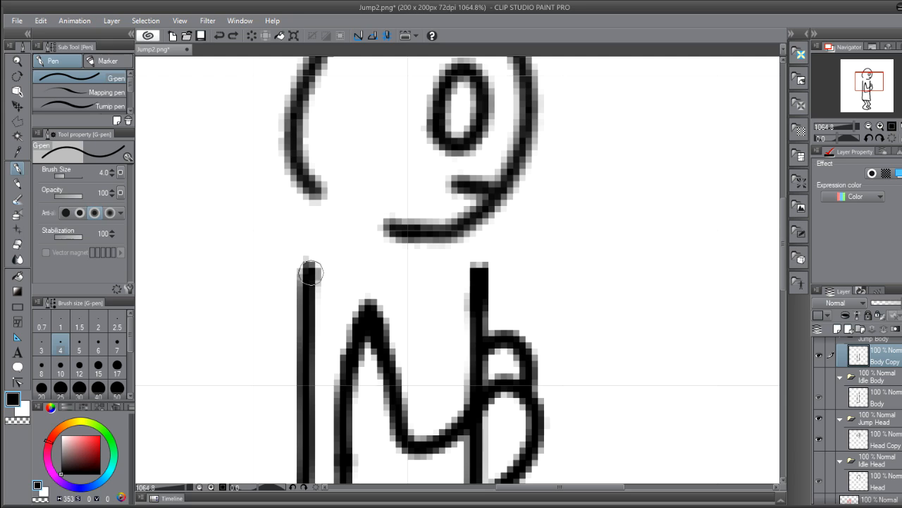
Draw the body line under the head and the neck line joining them
drag(310, 268, 487, 243)
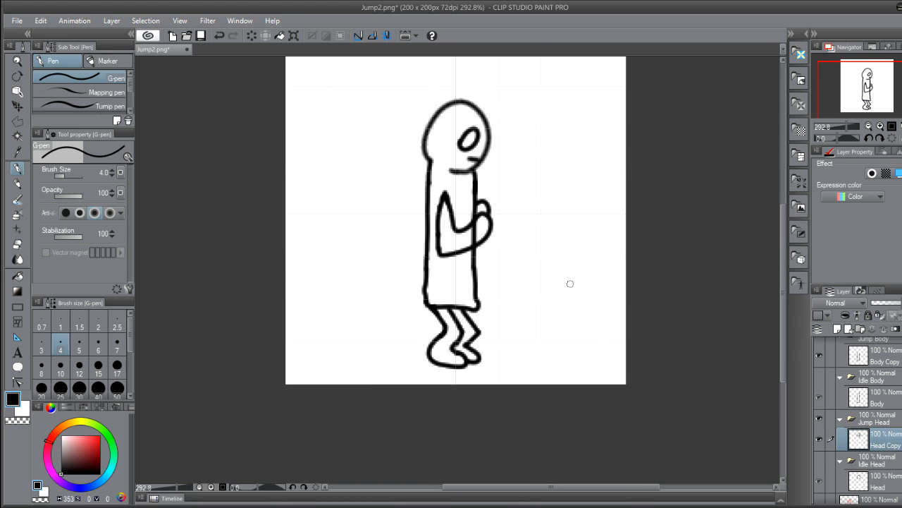
scroll(down, 3)
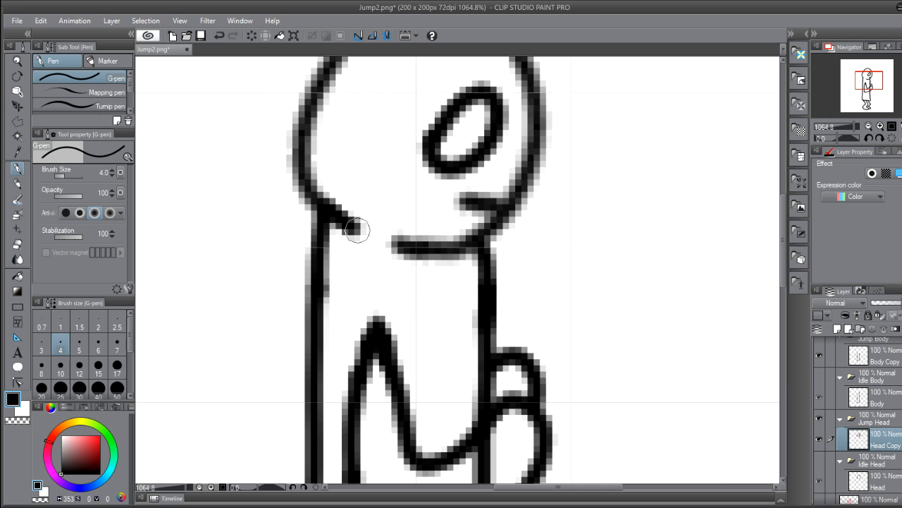
drag(355, 231, 490, 246)
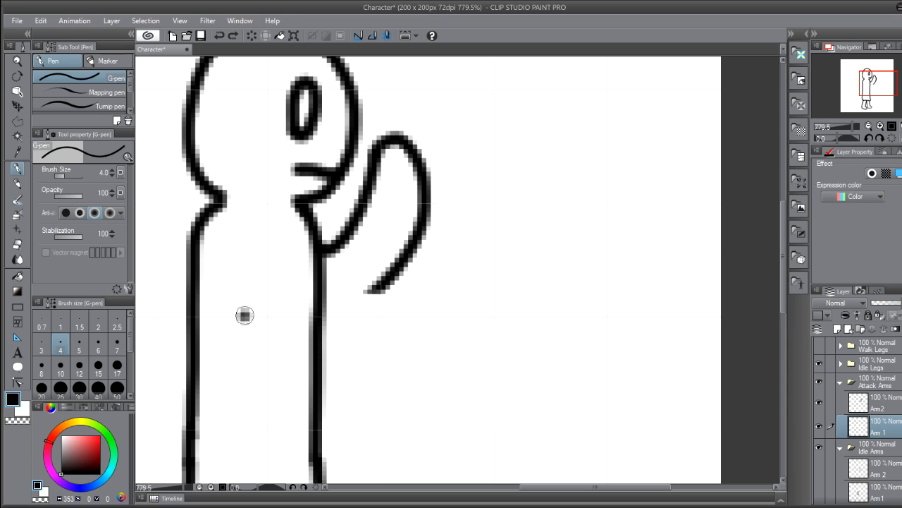
Ink the raised attack arm beside the head
drag(247, 321, 459, 324)
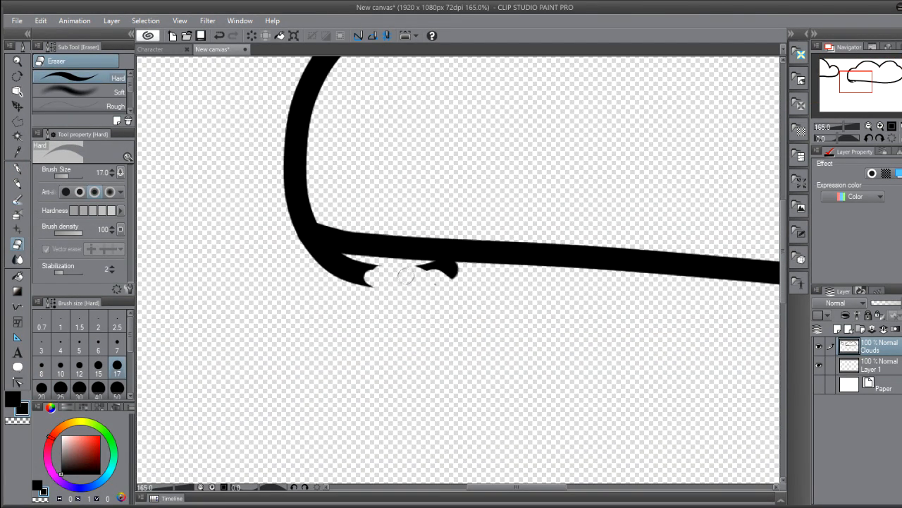
Erase the stray marks below the thick outline
drag(406, 275, 346, 267)
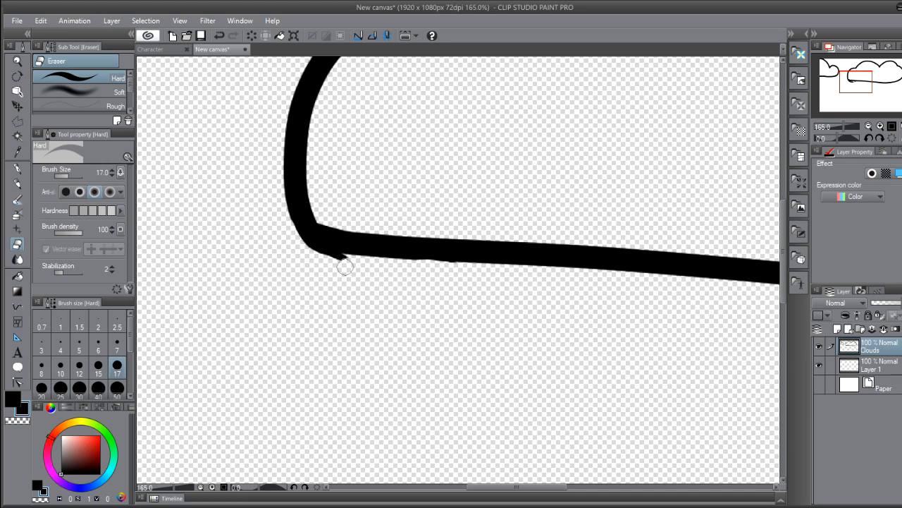
click(17, 170)
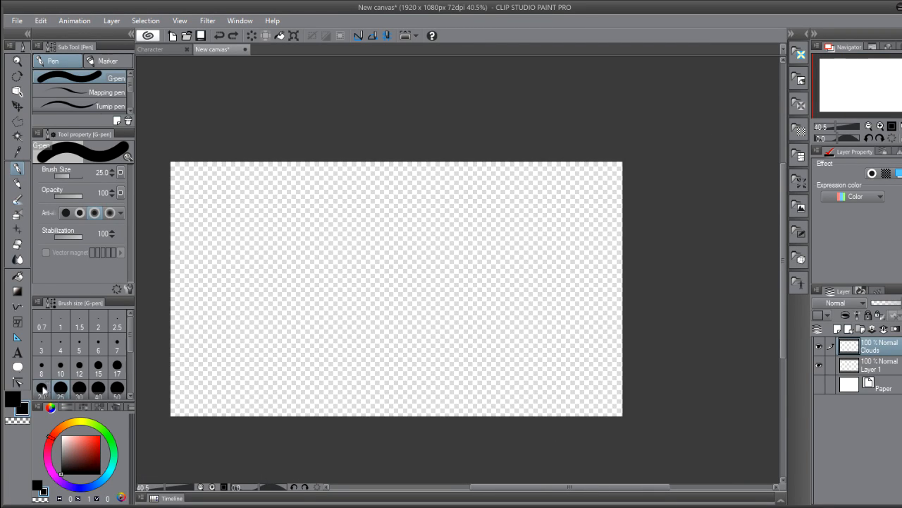
Draw cloud outlines along the top, closing the small one and starting another below
drag(172, 186, 279, 261)
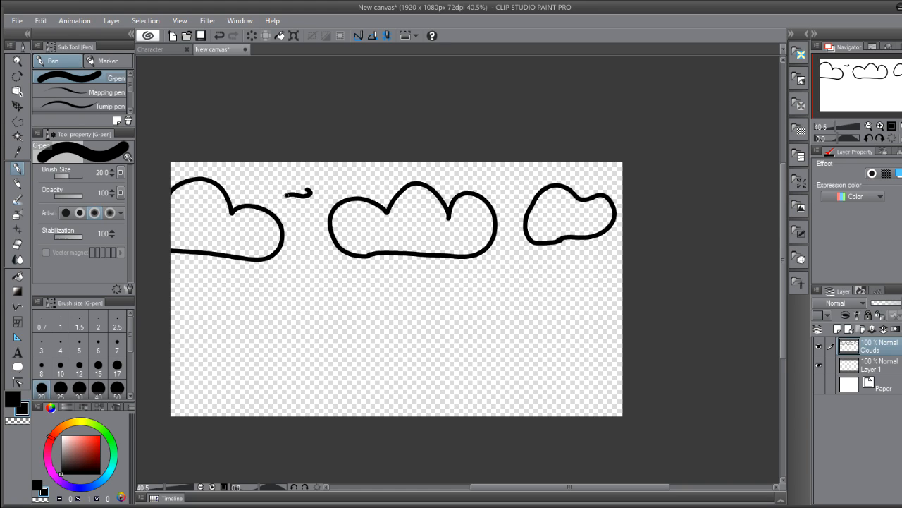
drag(275, 194, 307, 190)
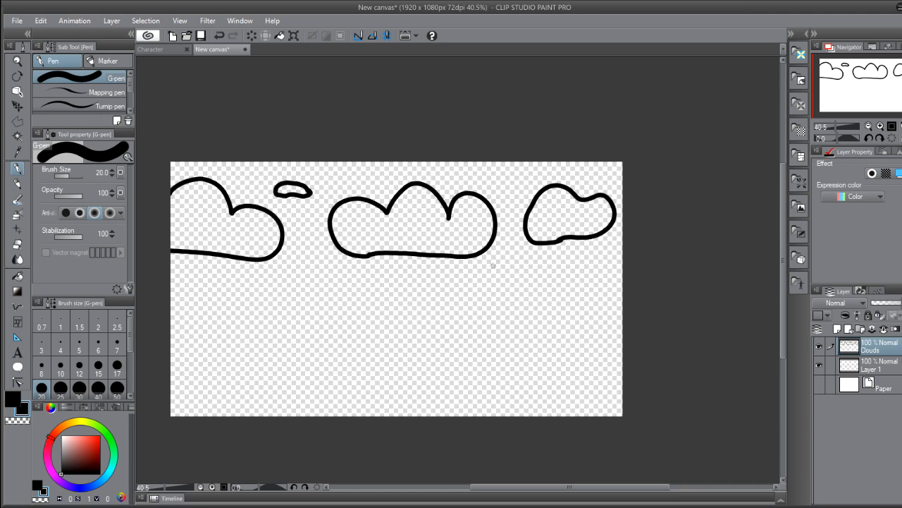
drag(493, 271, 525, 271)
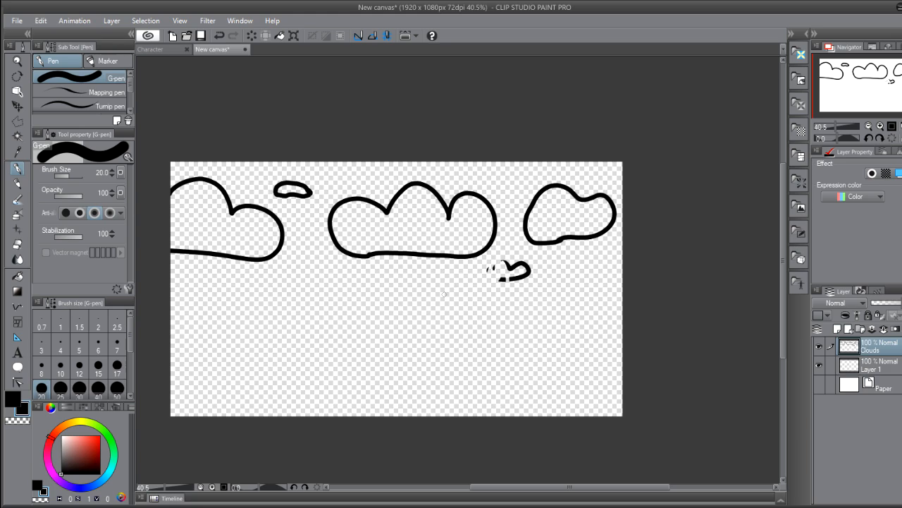
click(16, 245)
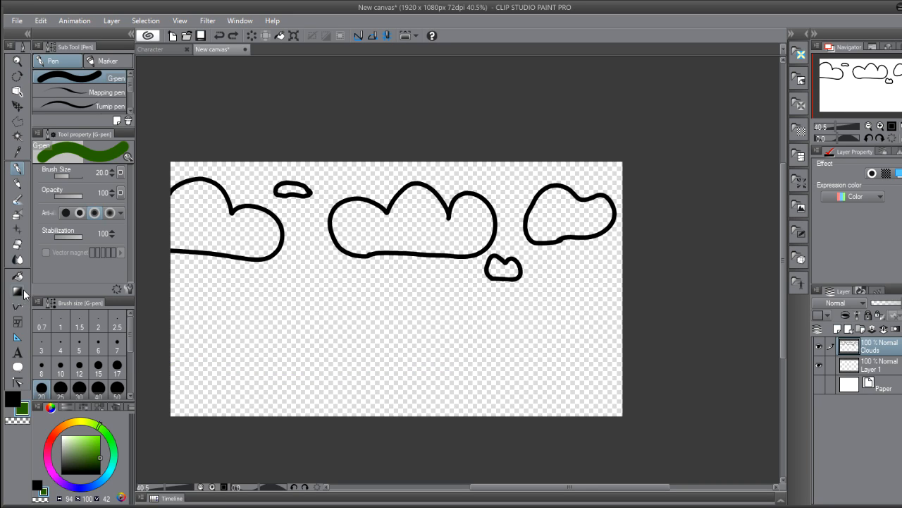
Use the Rectangle figure tool to start the green grass band across the bottom
click(17, 335)
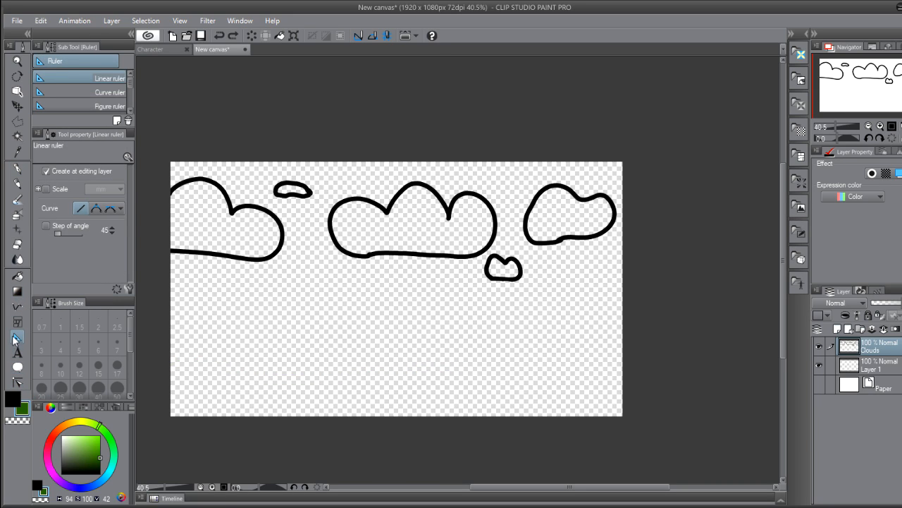
click(358, 35)
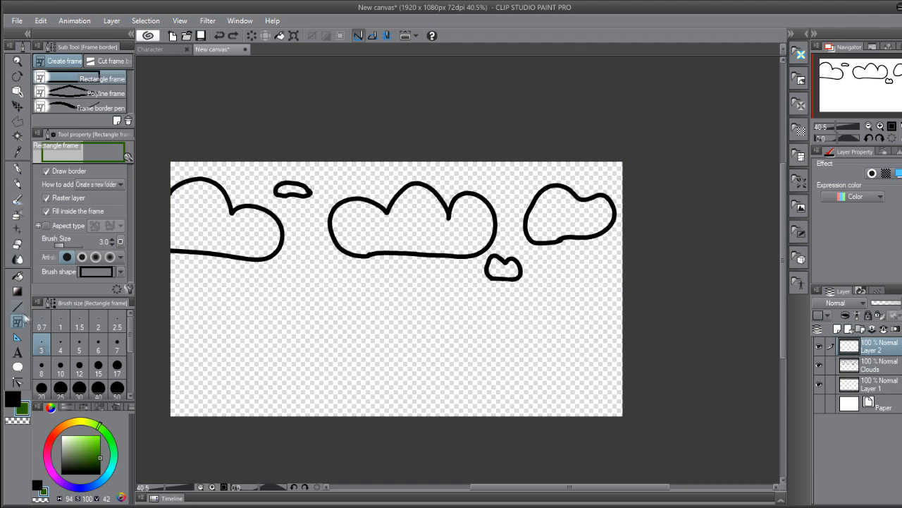
click(17, 93)
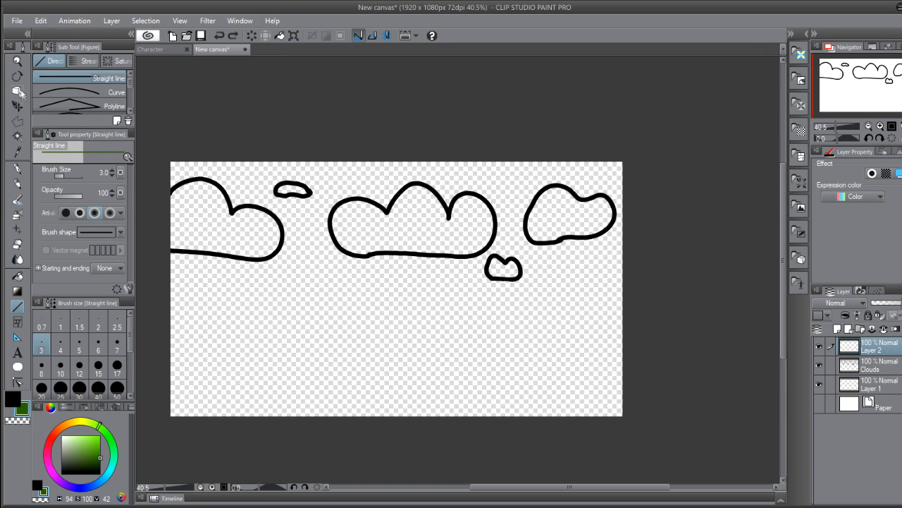
click(17, 93)
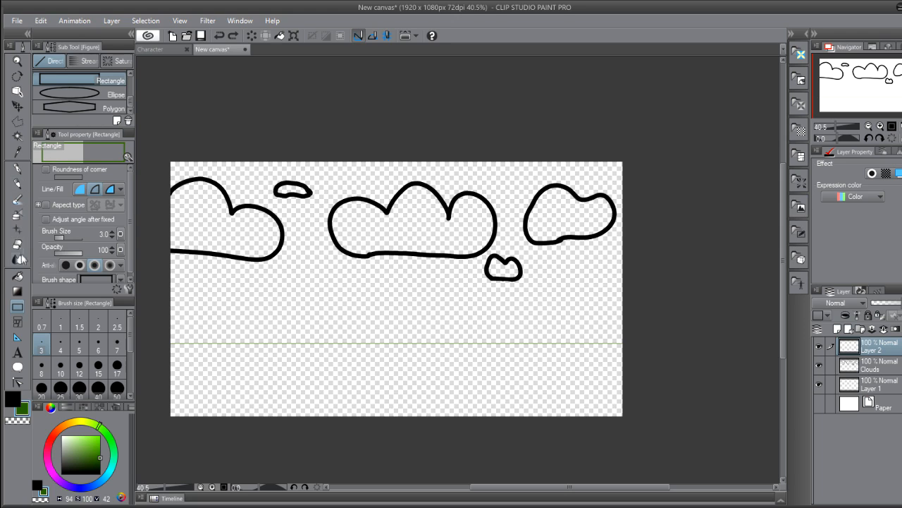
click(395, 381)
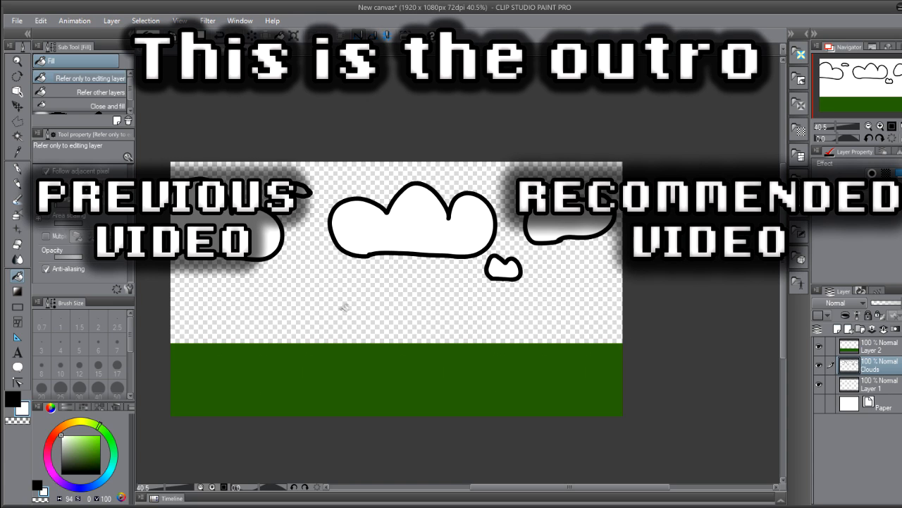
mouse_move(471, 140)
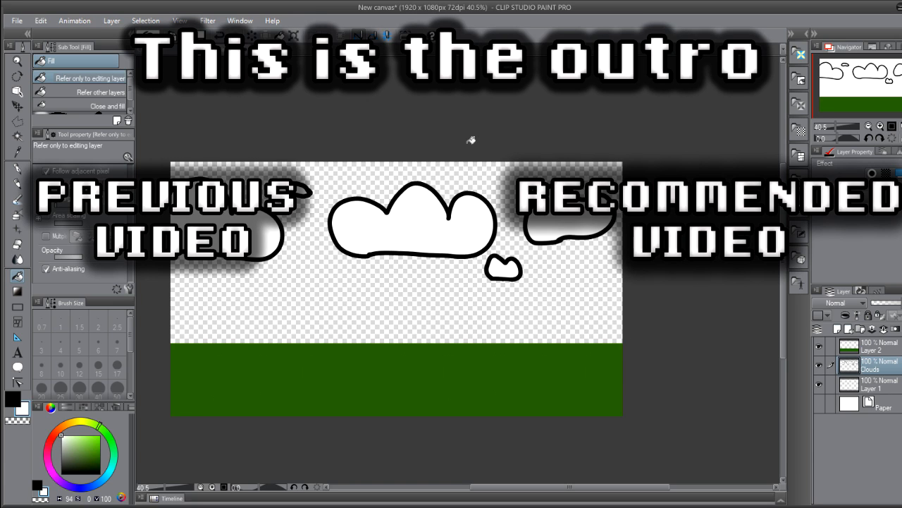
click(874, 346)
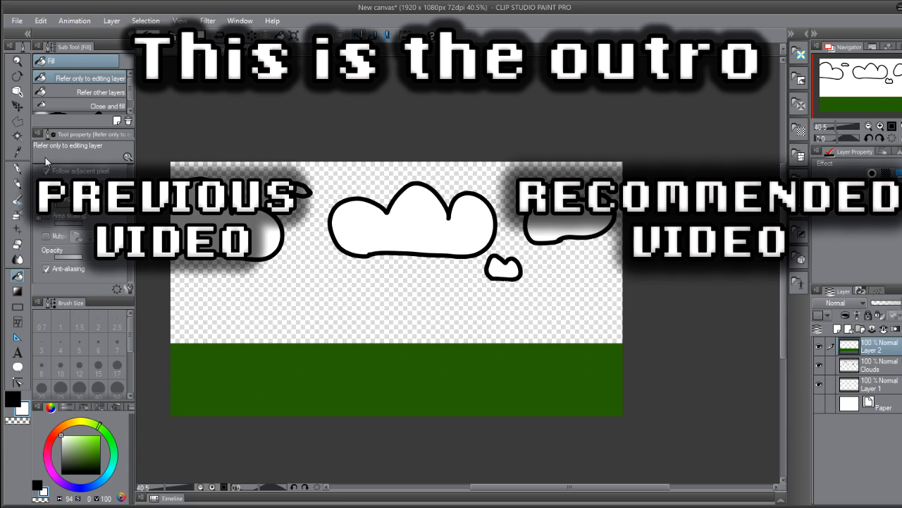
click(17, 106)
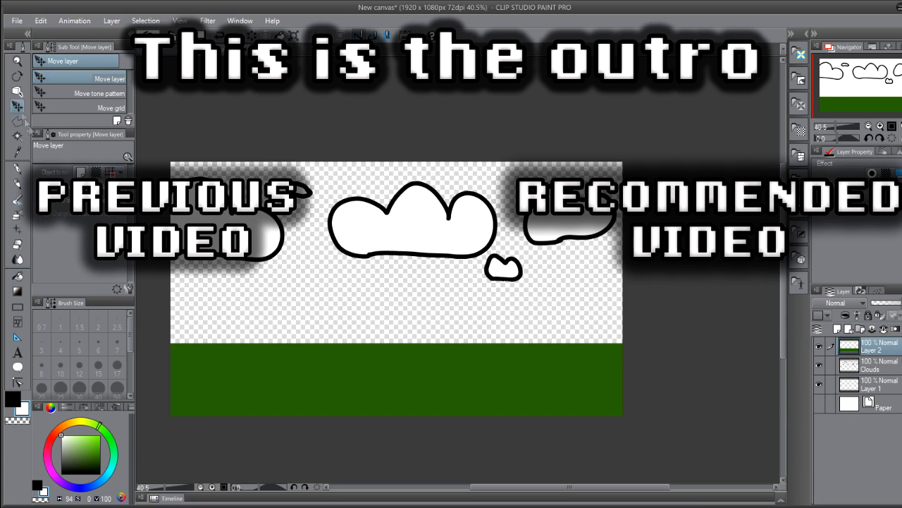